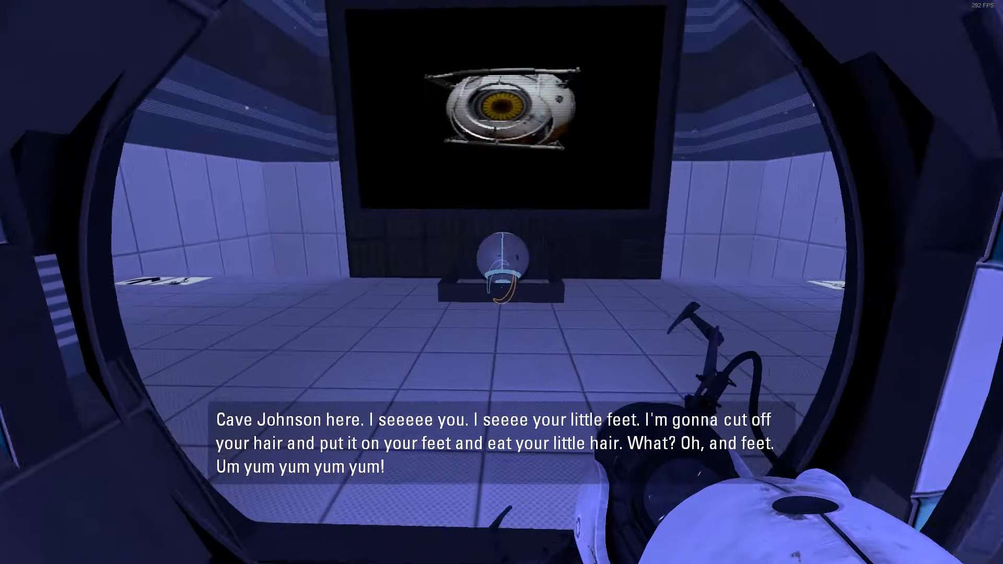
pyautogui.moveTo(501, 282)
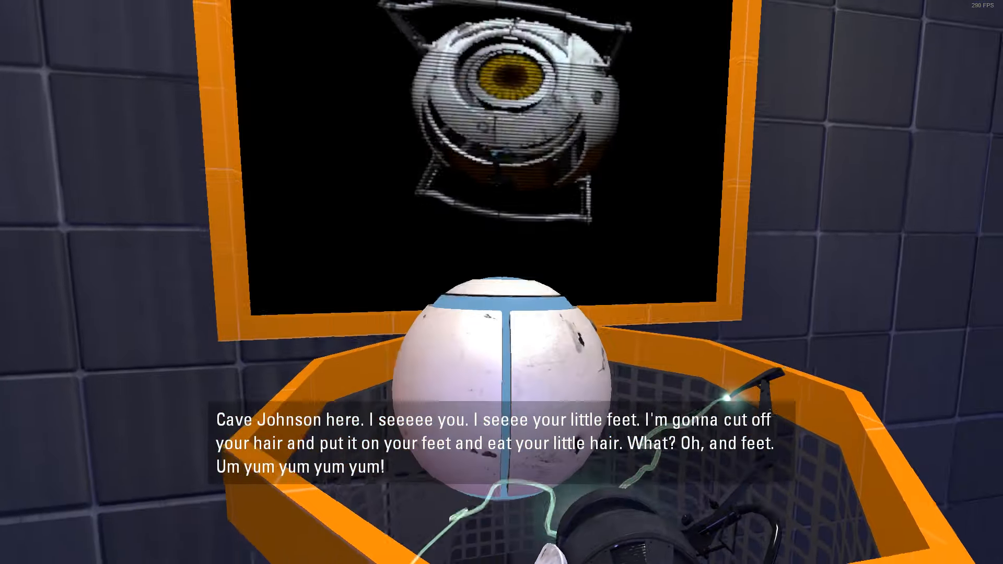
pyautogui.moveTo(502, 282)
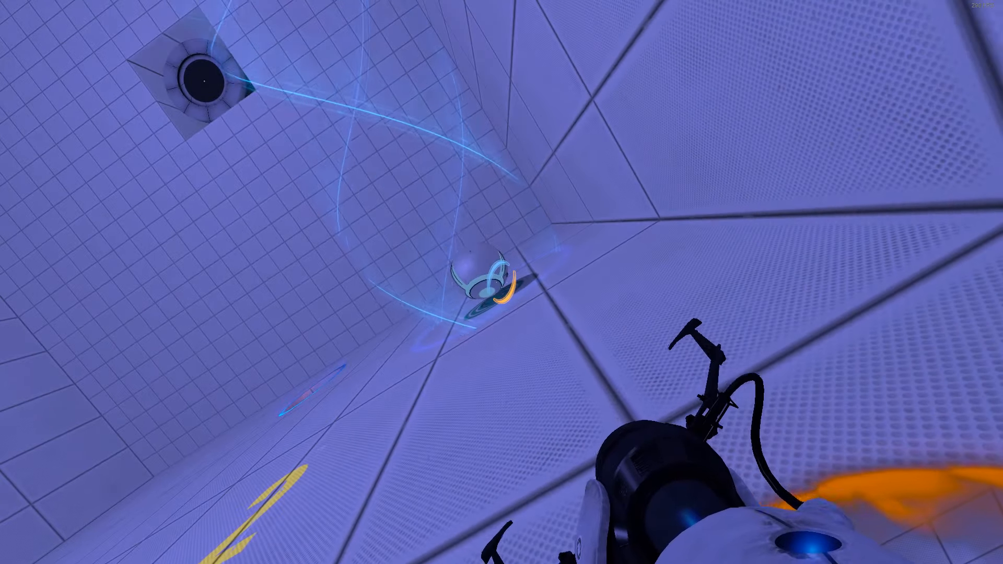
pyautogui.moveTo(501, 282)
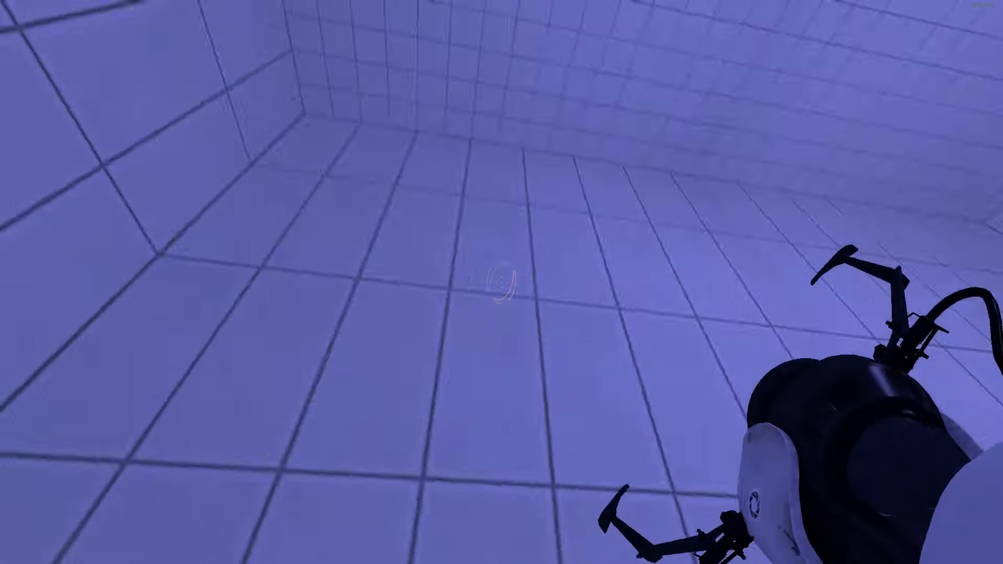
pyautogui.click(501, 282)
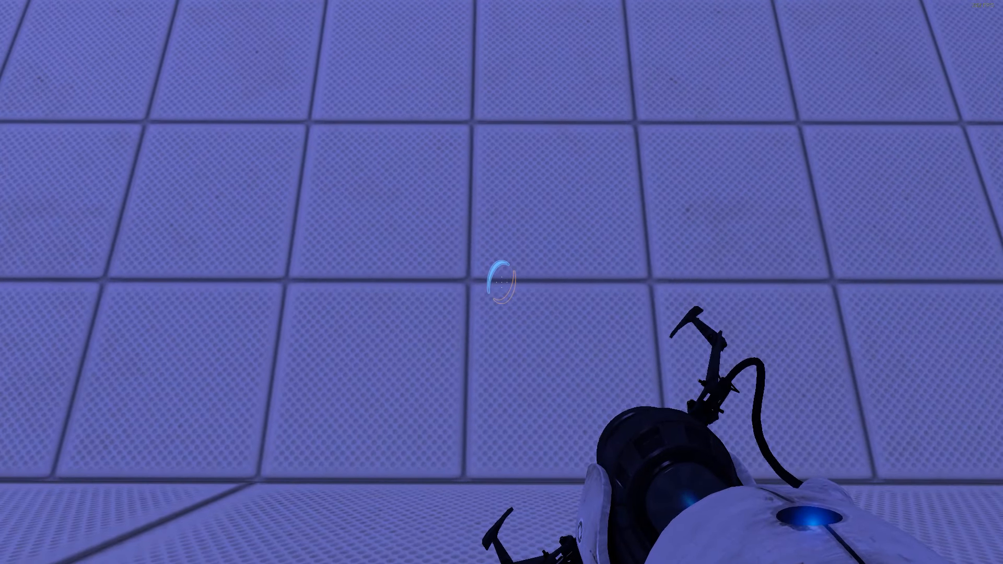
pyautogui.click(502, 282)
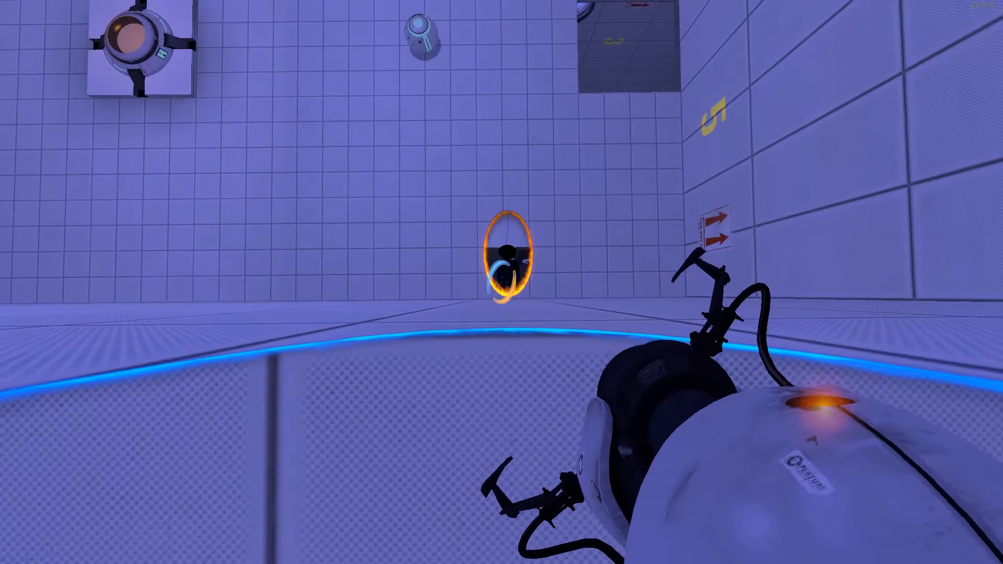